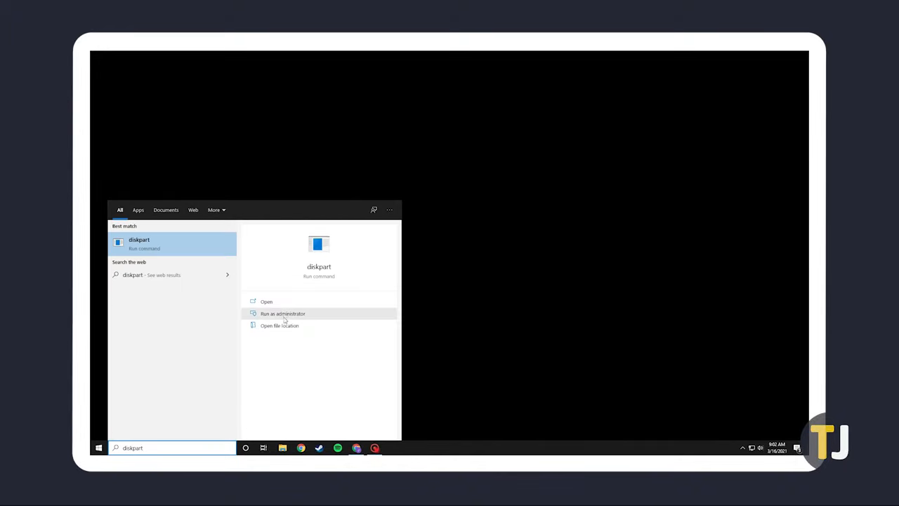
# - Launch diskpart from the Start menu with administrator rights
pyautogui.click(282, 313)
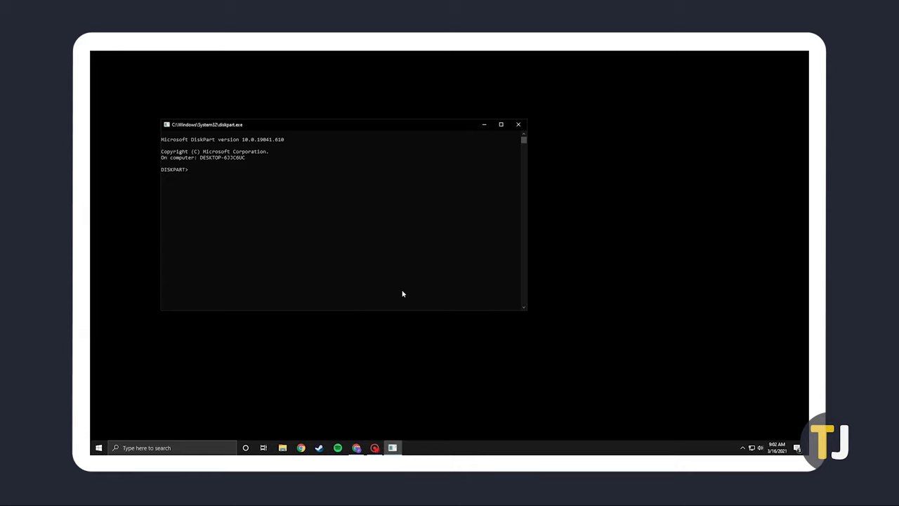
# - List the attached disks with 'list disk' and begin a select disk command
pyautogui.write('list disk')
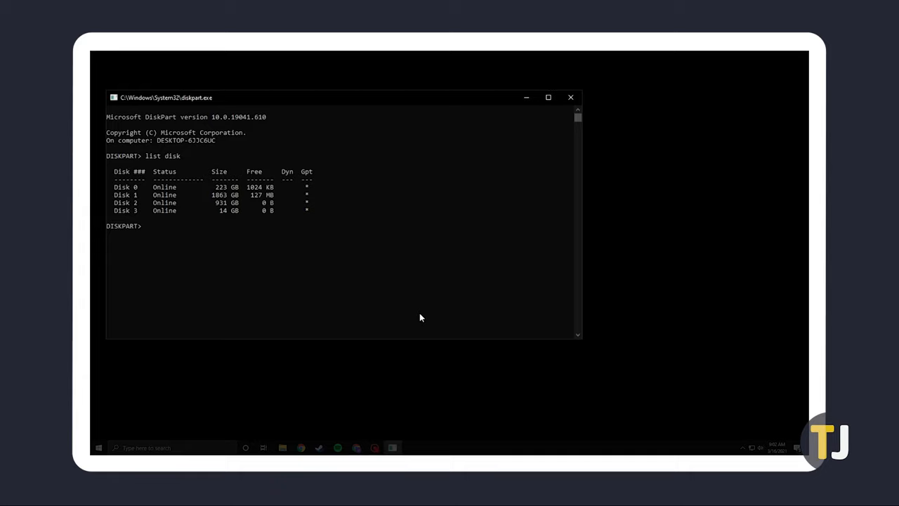
pyautogui.write('Select disk 3')
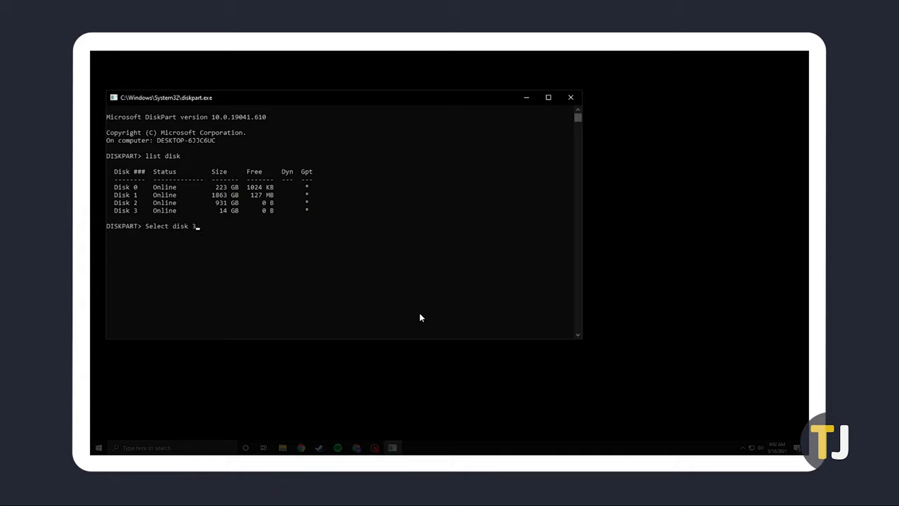
# - Select Disk 3 and clear its read-only attribute with 'attributes disk clear readonly'
pyautogui.press('enter')
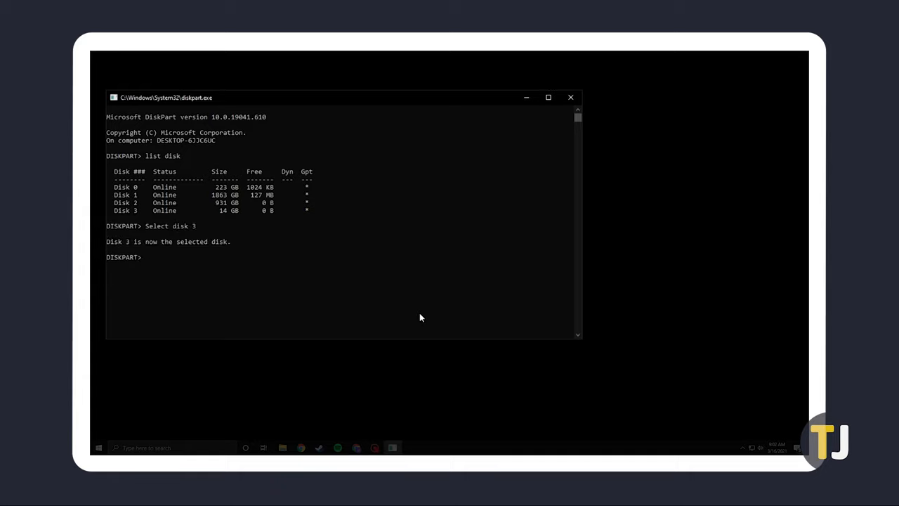
pyautogui.write('attributes disk')
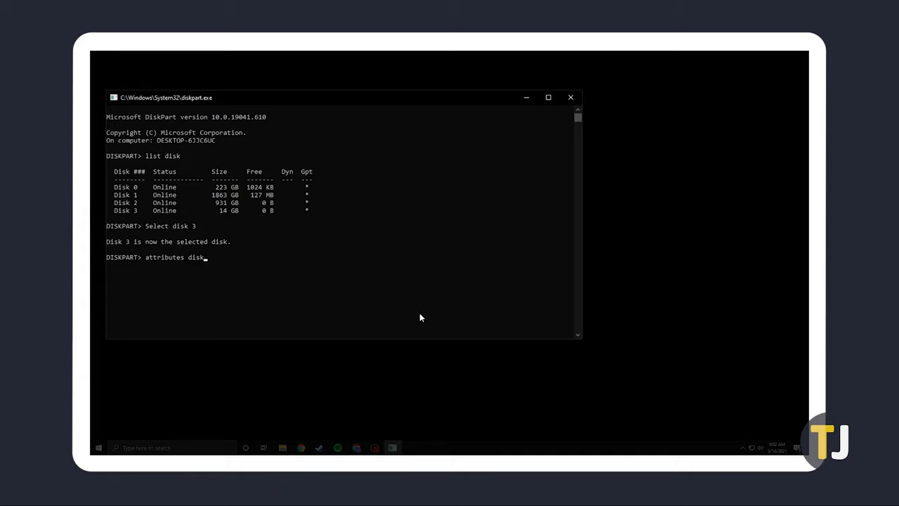
pyautogui.write('clear readonly')
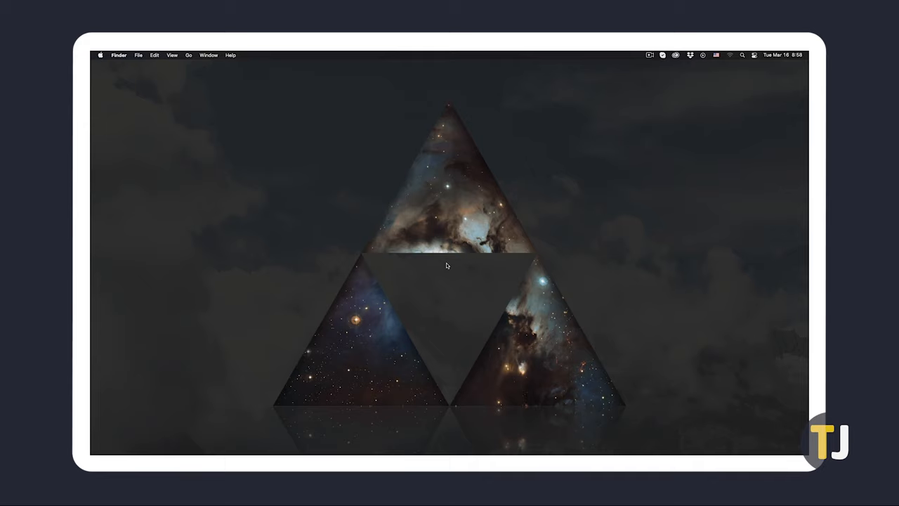
pyautogui.write('disk')
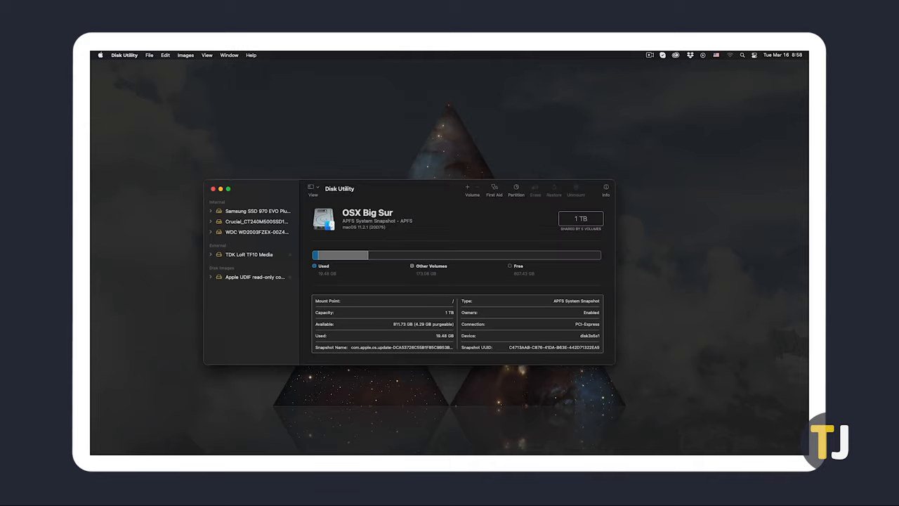
# - Run First Aid on the TDK LoR TF10 Media USB drive until complete
pyautogui.click(250, 254)
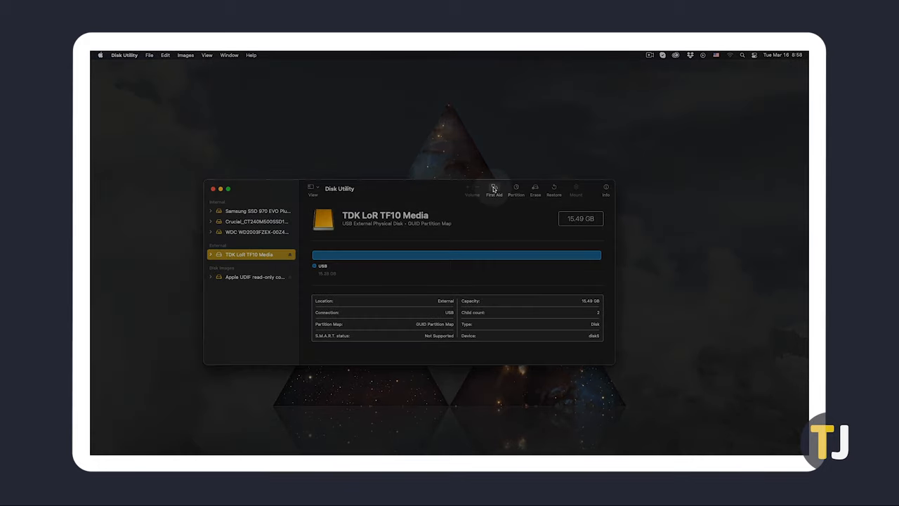
pyautogui.click(495, 188)
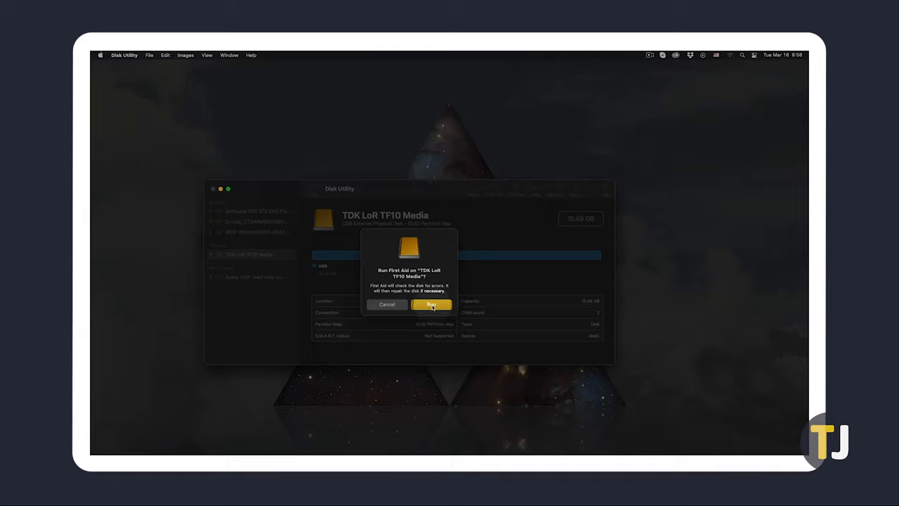
pyautogui.click(429, 304)
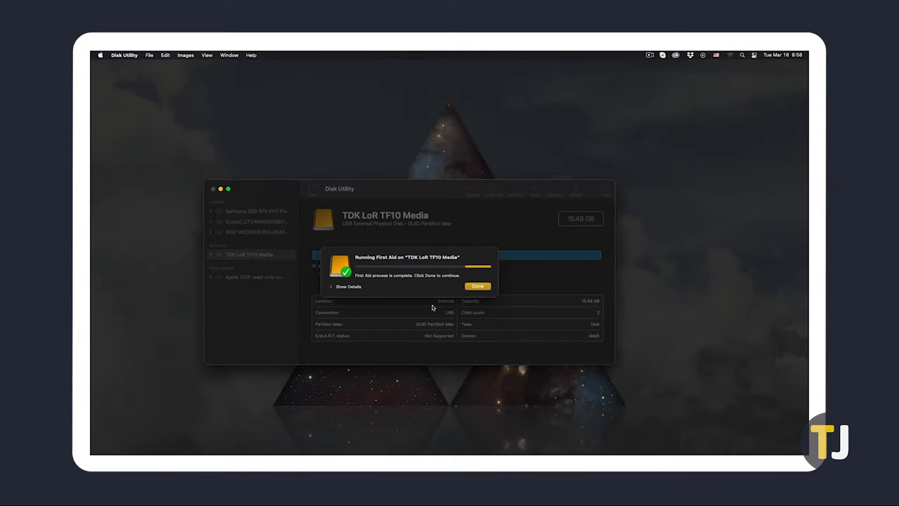